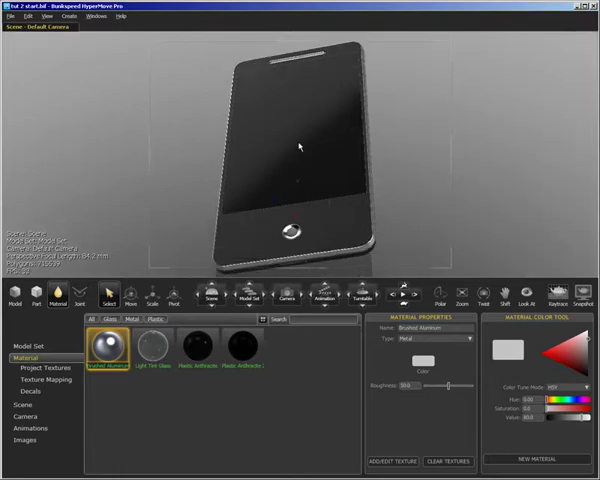
# Step: Assign a plastic library material to the phone's screen and start a texture import
pyautogui.click(156, 344)
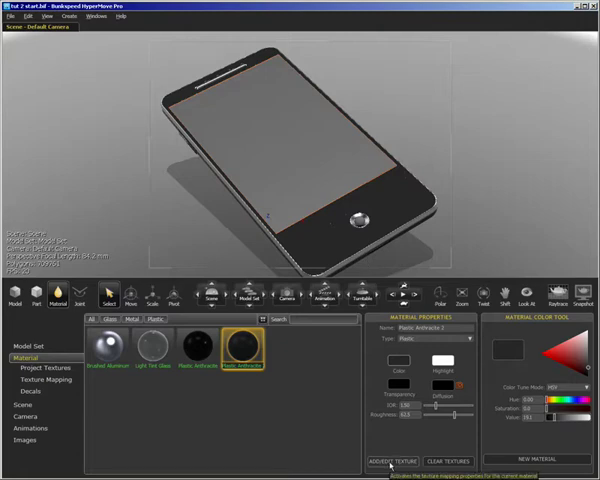
pyautogui.click(44, 380)
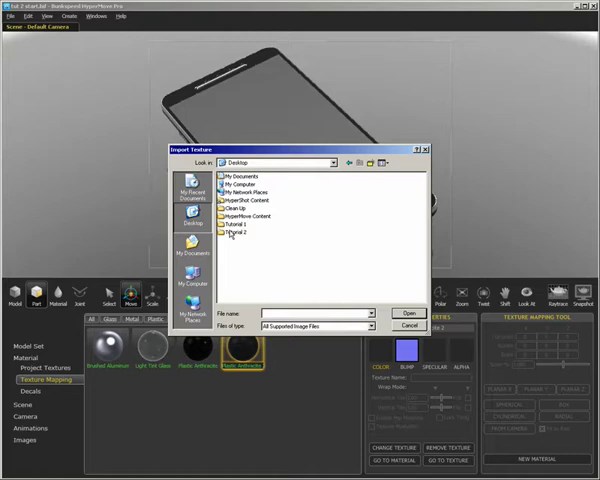
# Step: Load the keypad icon-grid image as the screen's texture so it covers the display
pyautogui.doubleClick(238, 232)
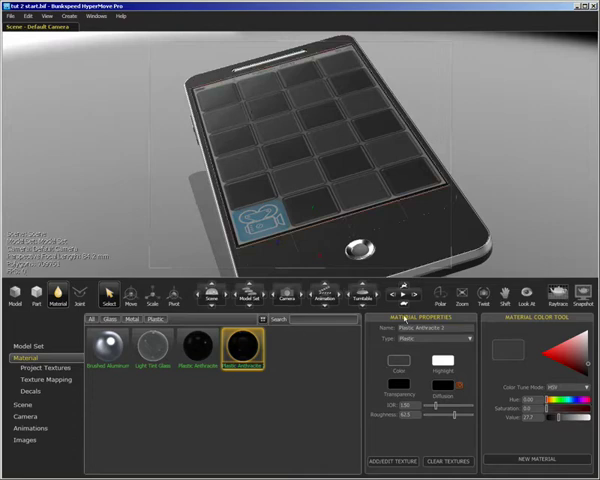
# Step: Apply an emissive material to the screen so its icon grid glows
pyautogui.click(468, 338)
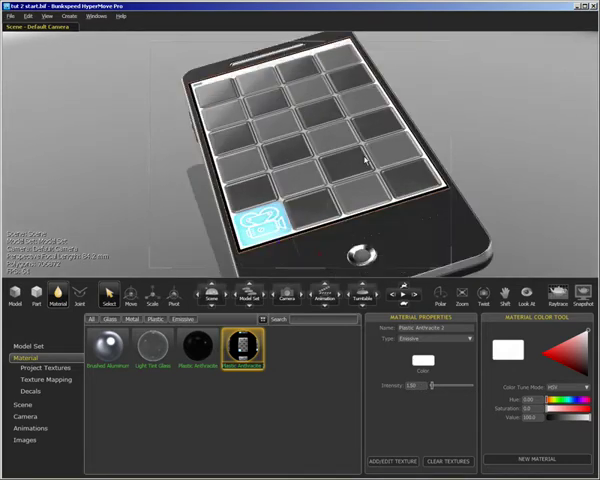
pyautogui.rightClick(310, 110)
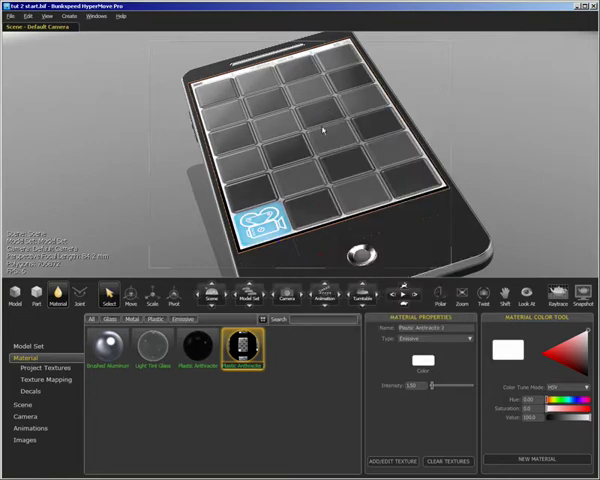
pyautogui.click(138, 356)
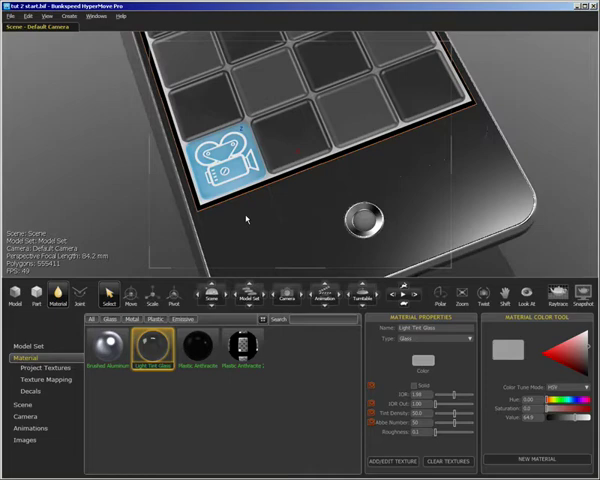
# Step: Create a decal from the back, menu, home and search icon image
pyautogui.click(196, 348)
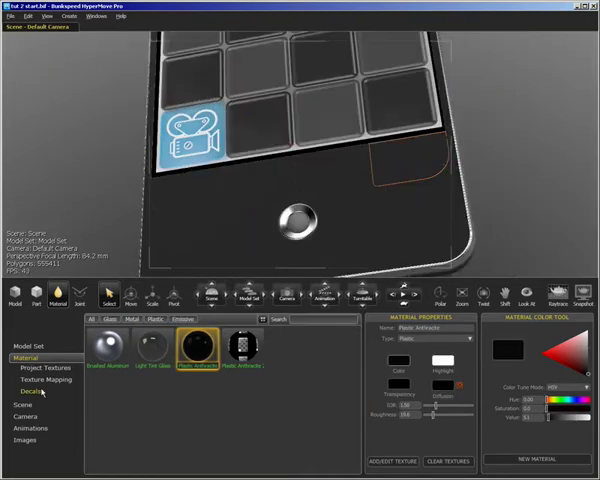
pyautogui.click(32, 392)
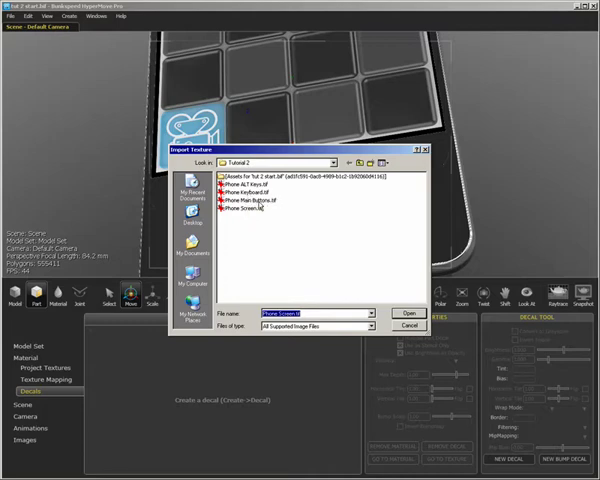
pyautogui.click(402, 312)
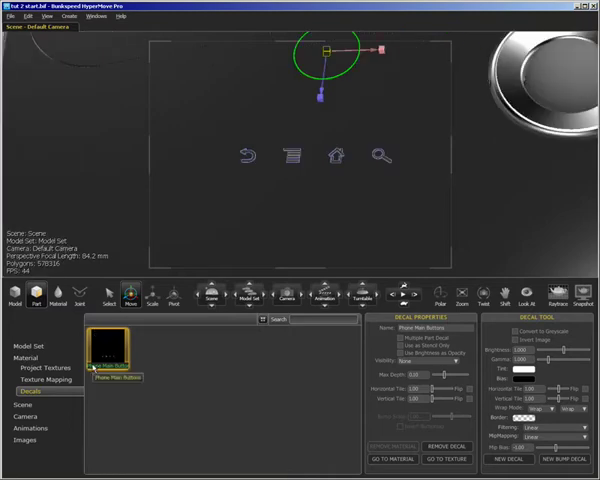
pyautogui.moveTo(108, 352)
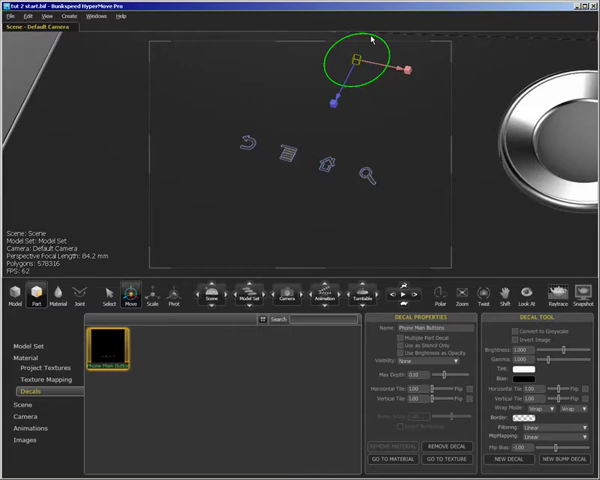
# Step: Move and fit the icon decal onto the phone's lower face around the home button
pyautogui.moveTo(356, 56); pyautogui.dragTo(340, 88)
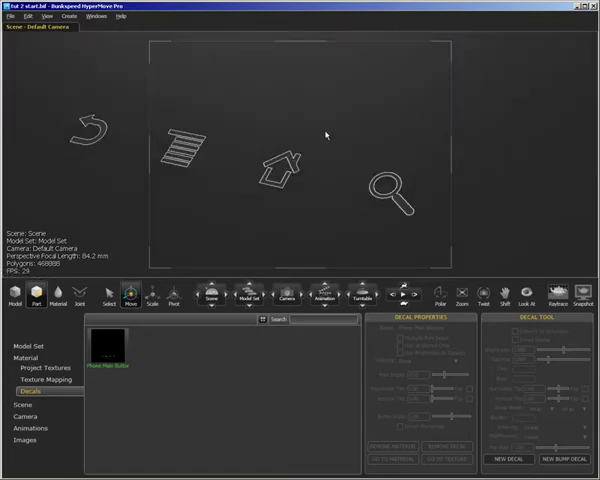
pyautogui.click(100, 350)
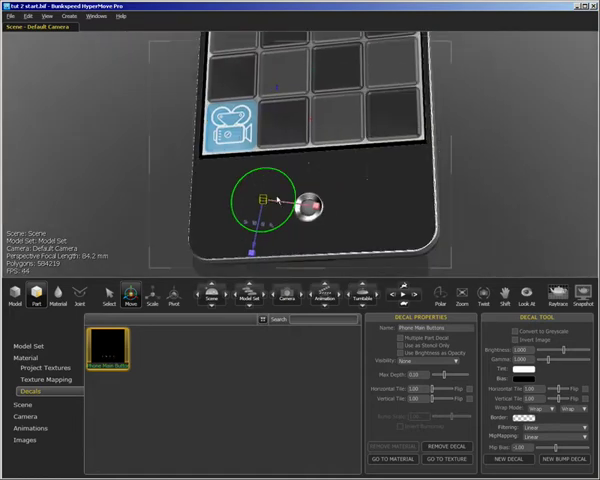
pyautogui.moveTo(260, 204); pyautogui.dragTo(268, 150)
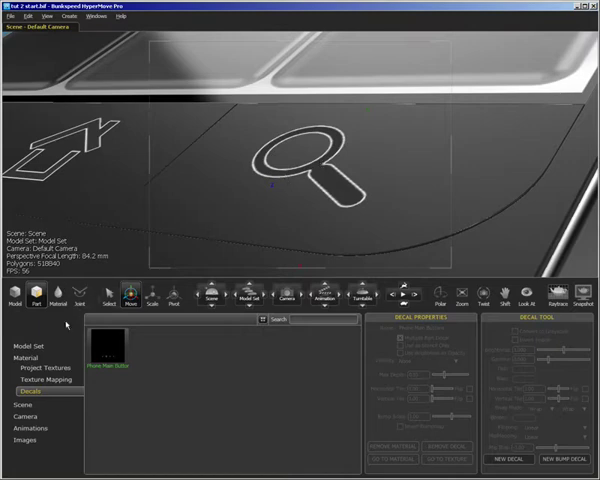
# Step: Bring up the material library to give the icon decal its own material
pyautogui.click(20, 356)
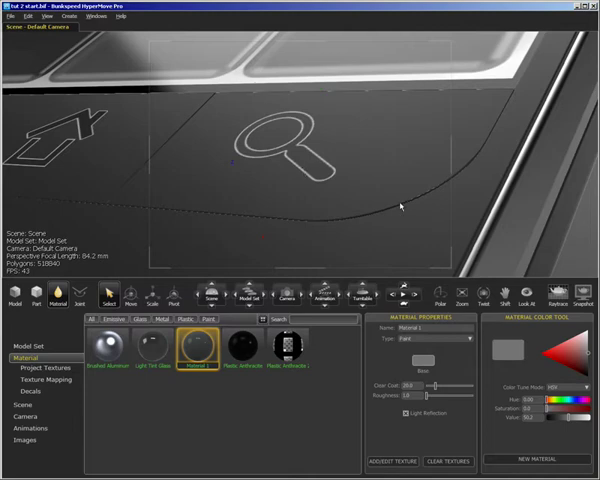
pyautogui.moveTo(340, 170)
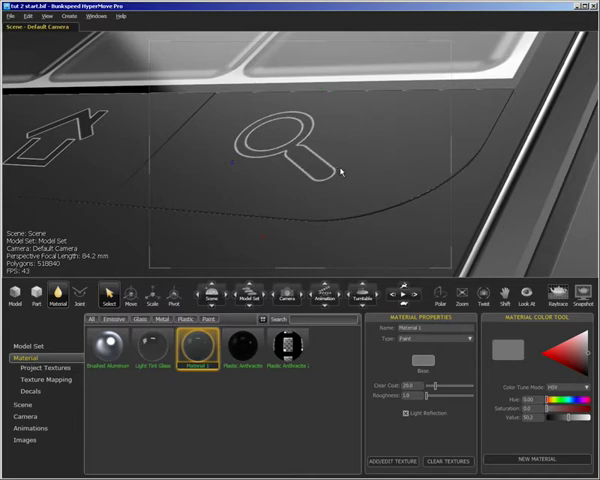
pyautogui.moveTo(318, 164)
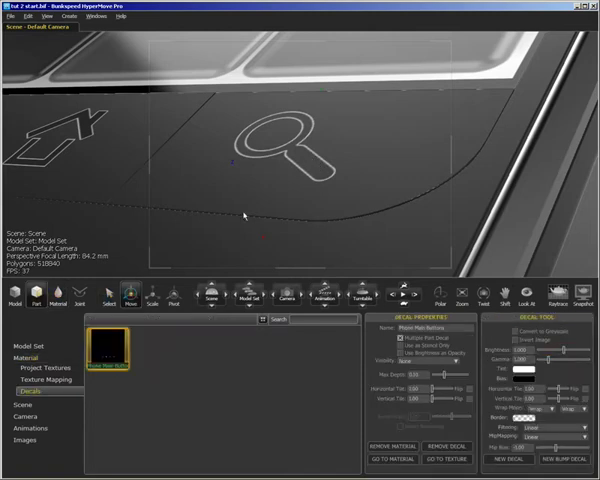
pyautogui.moveTo(192, 322)
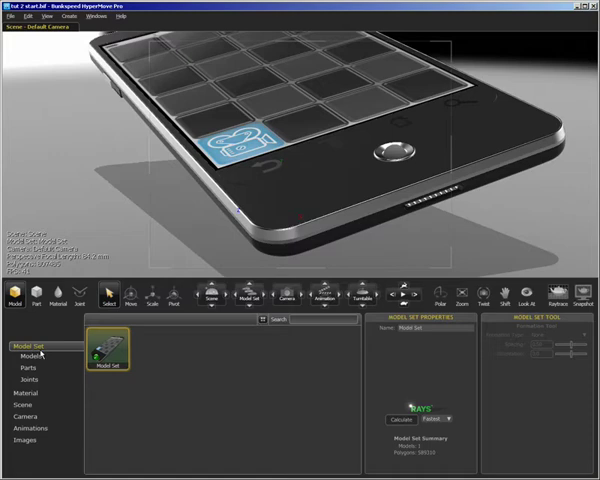
# Step: Create a new joint under the phone's Model Set parts list
pyautogui.click(28, 368)
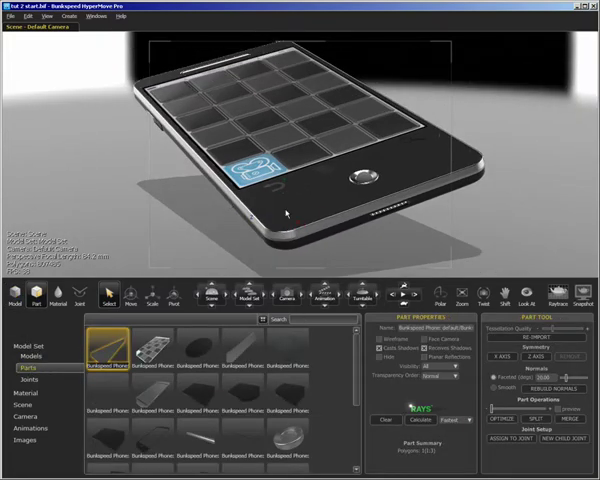
pyautogui.click(32, 380)
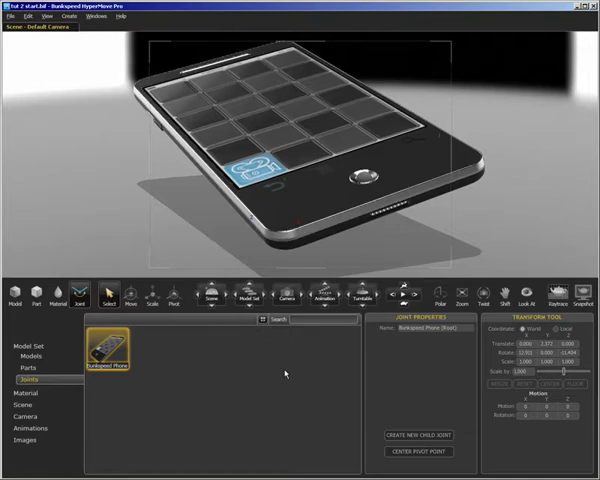
pyautogui.click(28, 384)
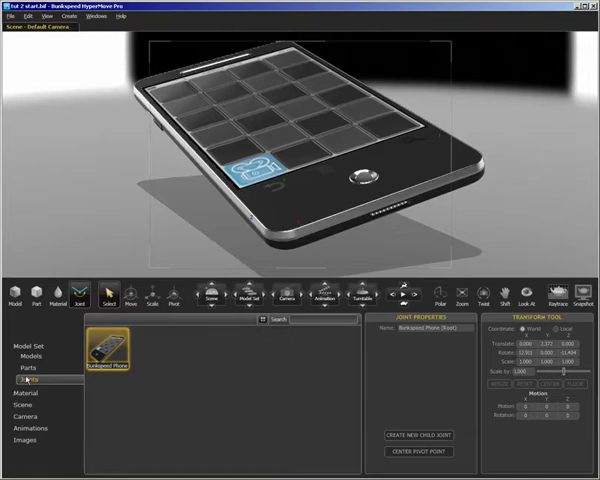
pyautogui.click(28, 368)
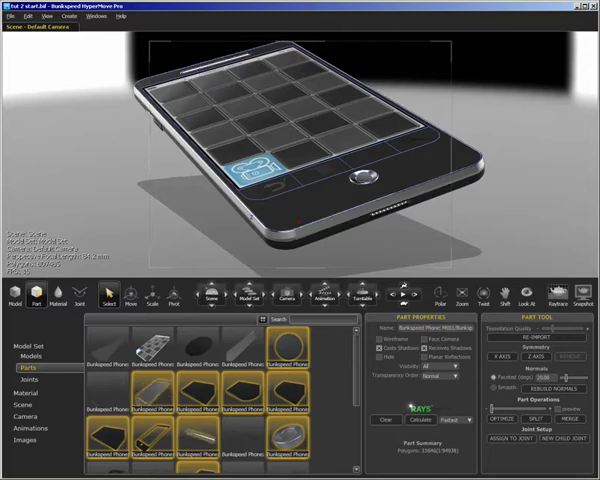
# Step: Attach the sliding half's parts to the joint and confirm the phone shell it moves
pyautogui.click(30, 378)
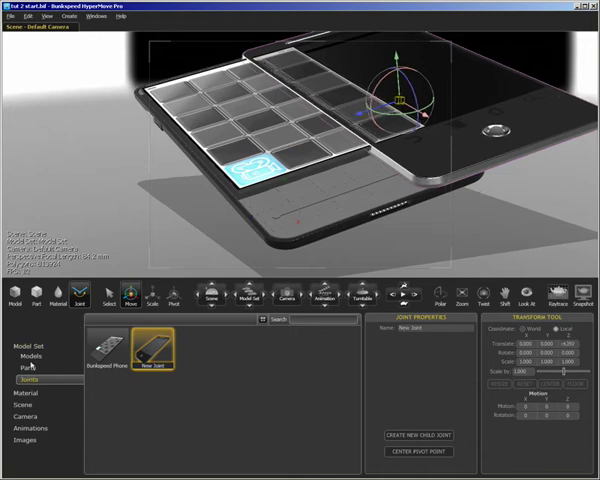
pyautogui.click(32, 368)
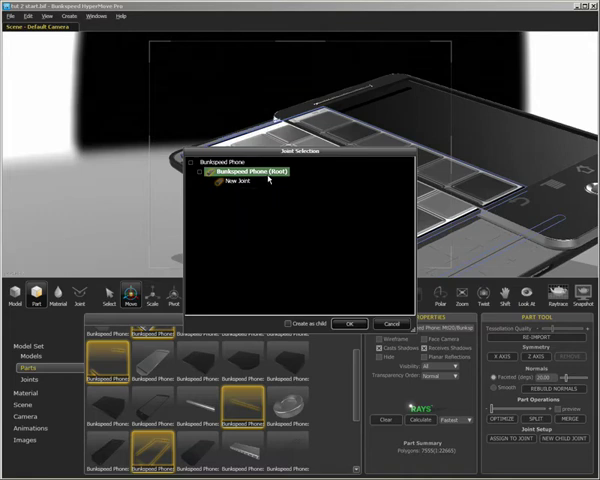
pyautogui.click(348, 324)
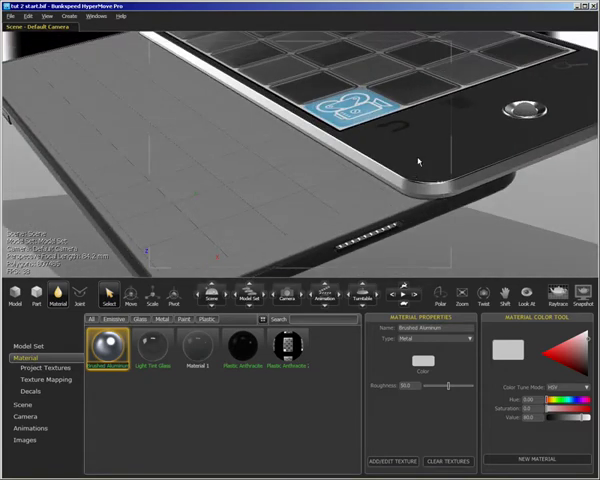
# Step: Give the keypad an embossed plastic material with raised key bumps
pyautogui.click(238, 348)
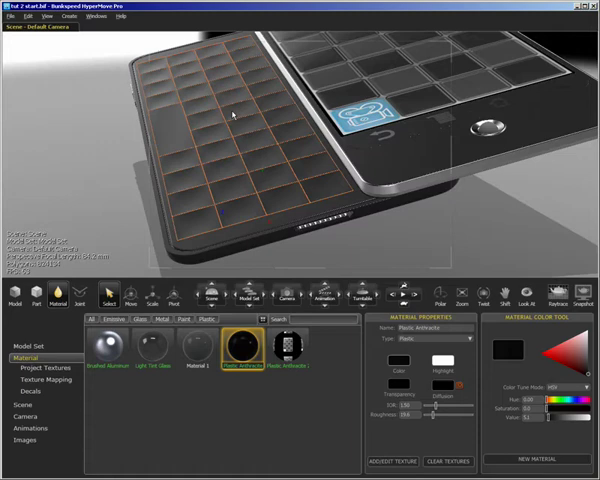
pyautogui.moveTo(240, 344)
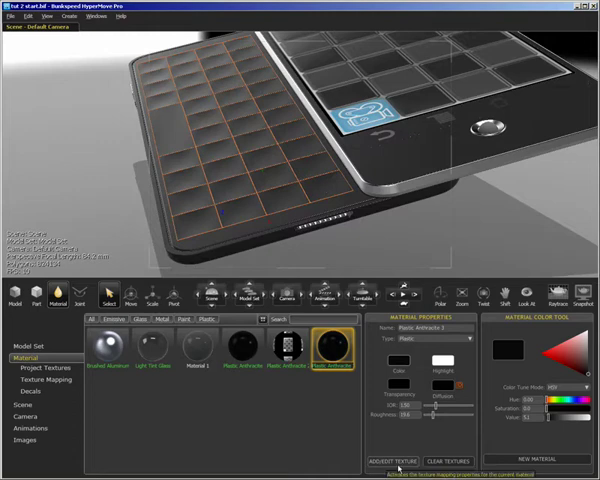
pyautogui.click(60, 382)
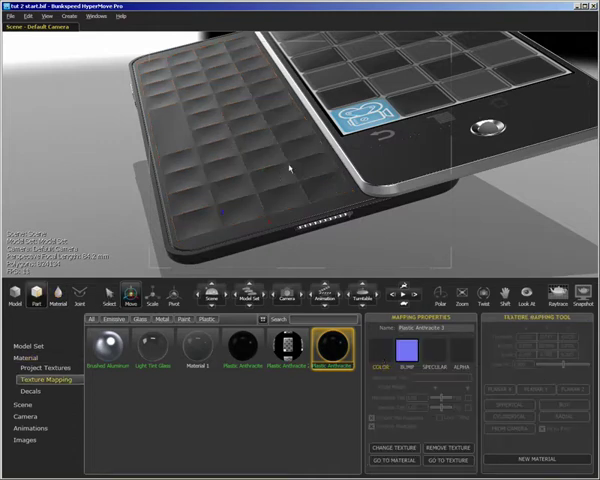
# Step: Load the keypad colour texture so lettered keys appear on the slid-out keyboard
pyautogui.click(392, 460)
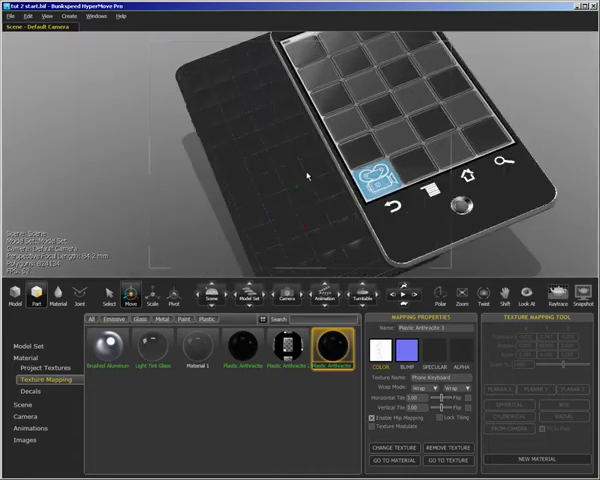
pyautogui.click(532, 384)
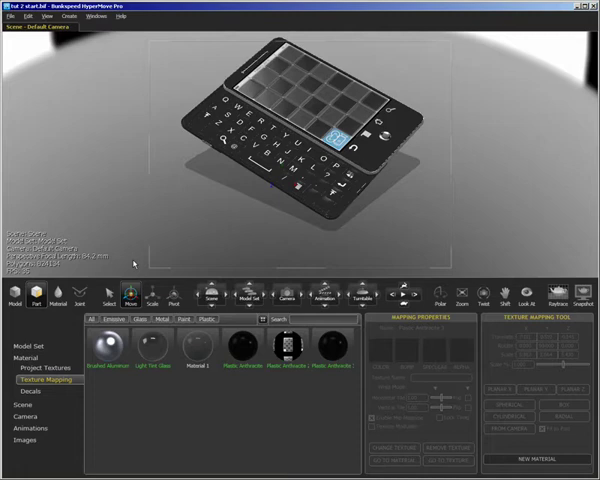
# Step: Select the new joint under Model Set Joints to record its slide-open animation
pyautogui.click(22, 348)
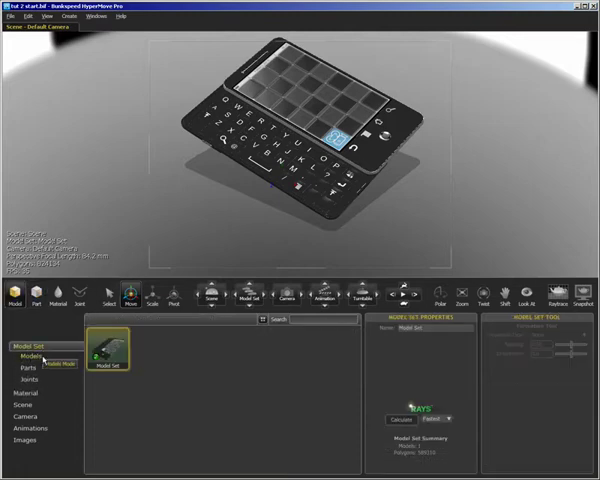
pyautogui.click(24, 380)
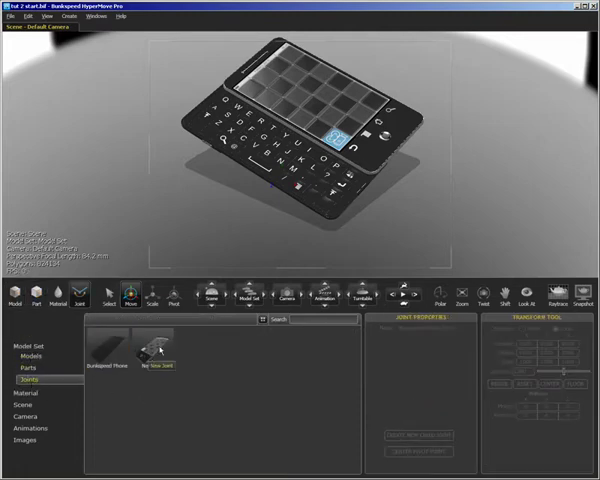
pyautogui.click(154, 348)
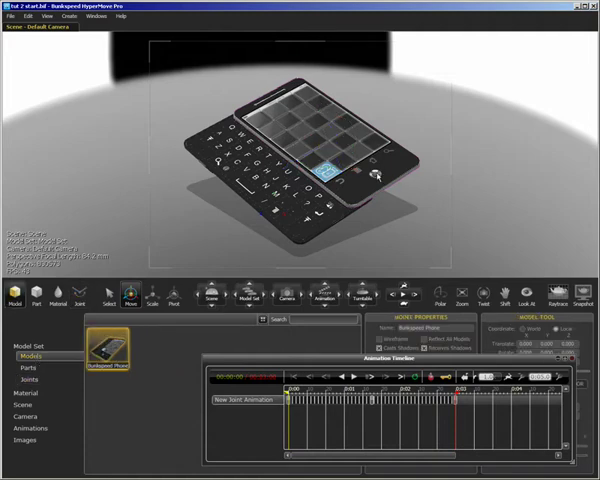
# Step: Add a Turntable Rotation animation to the phone from its right-click menu
pyautogui.rightClick(96, 360)
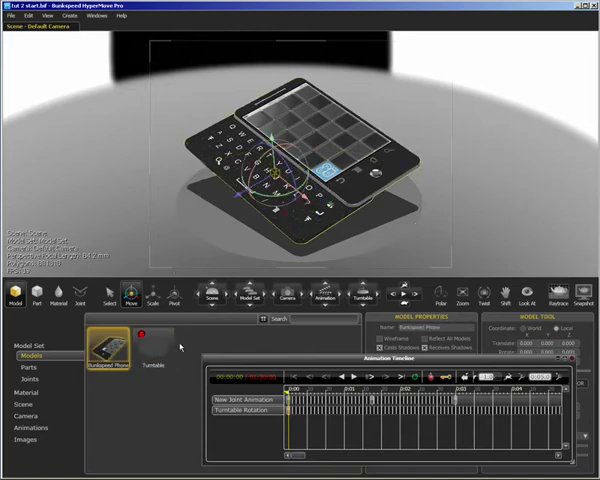
pyautogui.click(152, 356)
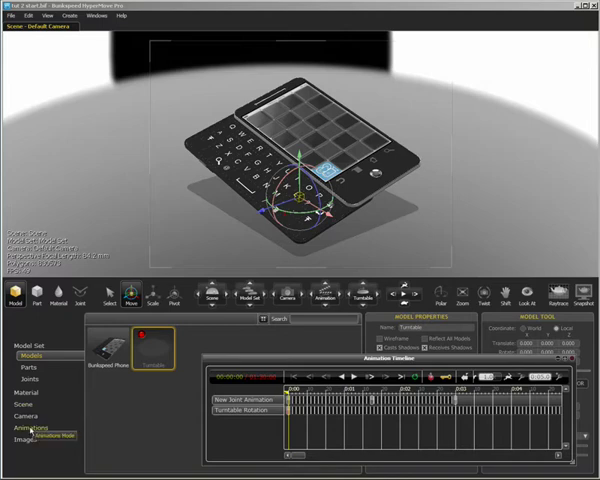
# Step: Show the Animations collection listing the New Joint Animation and Turntable Rotation
pyautogui.click(32, 424)
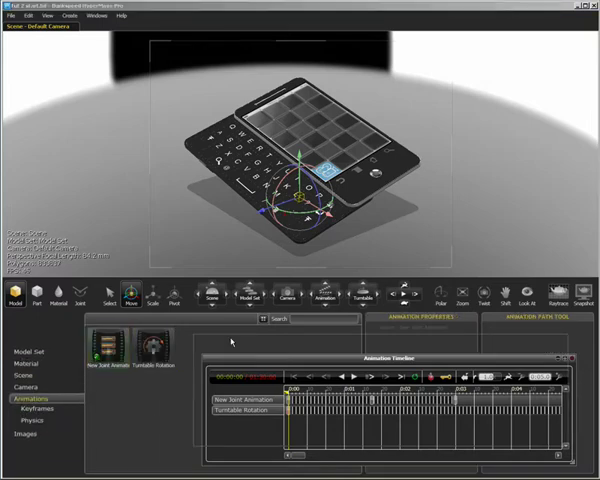
pyautogui.click(152, 360)
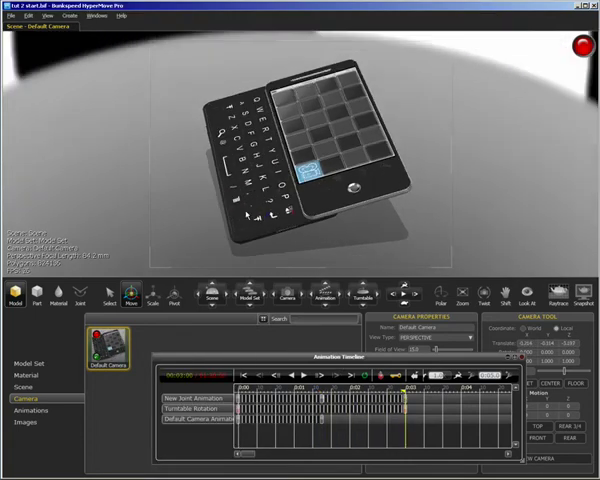
# Step: Add keyframes to the default camera to create a Default Camera Animation
pyautogui.rightClick(104, 356)
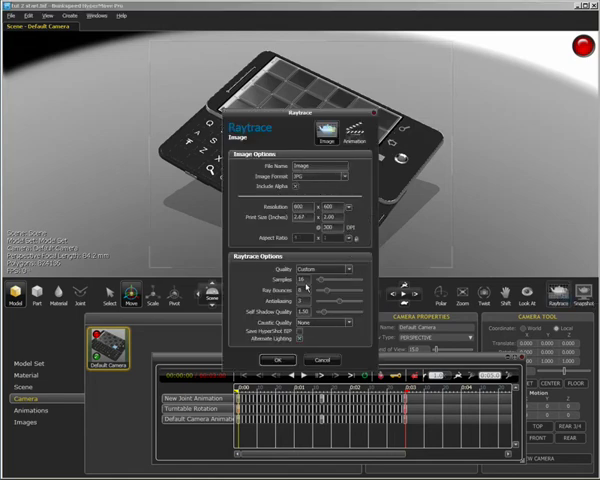
# Step: Set ray-trace image and quality options and render the Animation to frames
pyautogui.click(336, 268)
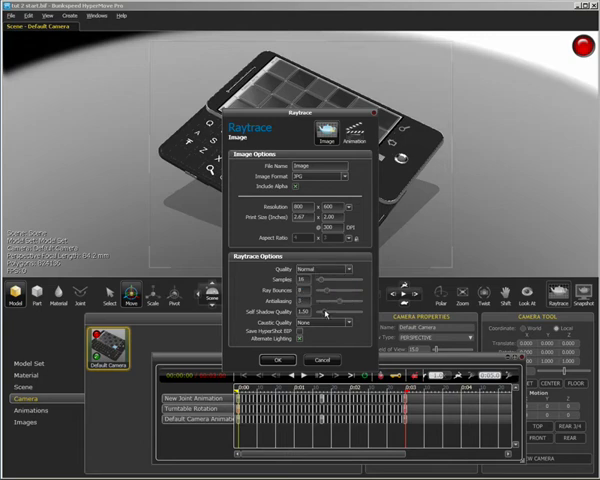
pyautogui.click(344, 268)
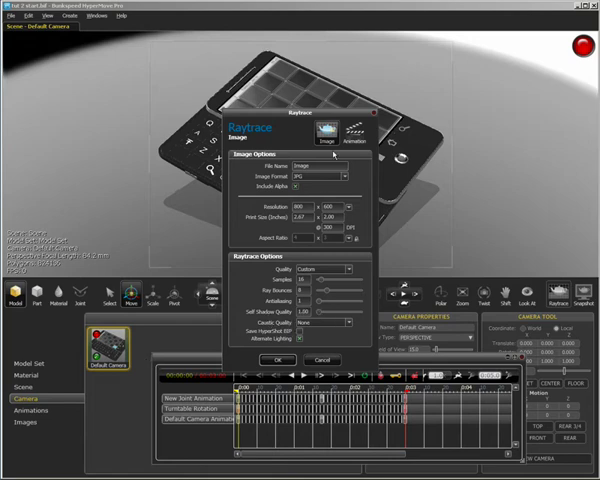
pyautogui.click(352, 134)
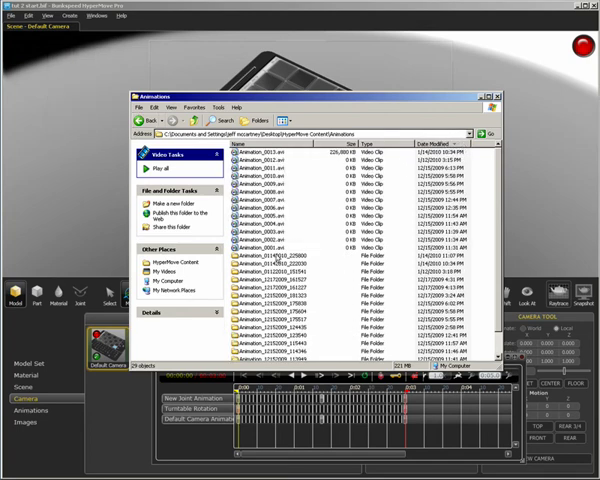
# Step: Open the latest folder of rendered JPEG frames and bring up QuickTime's File menu
pyautogui.doubleClick(264, 264)
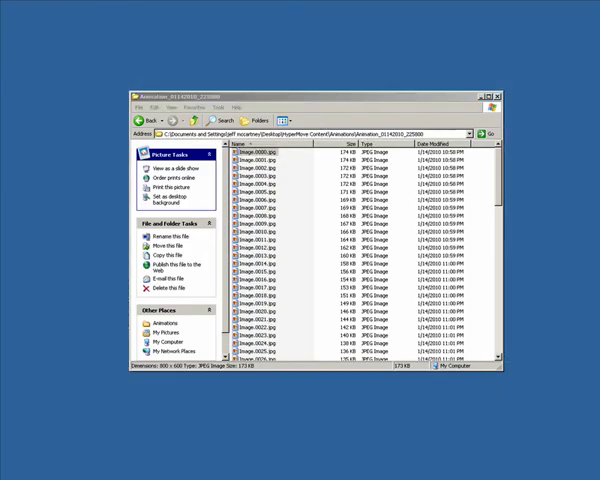
pyautogui.click(120, 72)
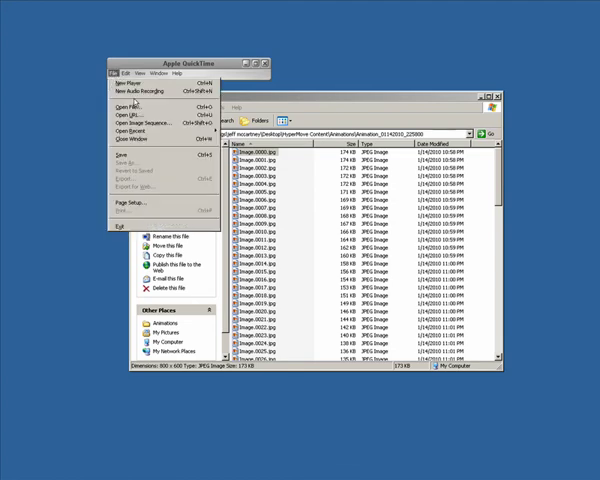
# Step: Load the frames via Open Image Sequence and play the phone sliding and rotating
pyautogui.click(130, 108)
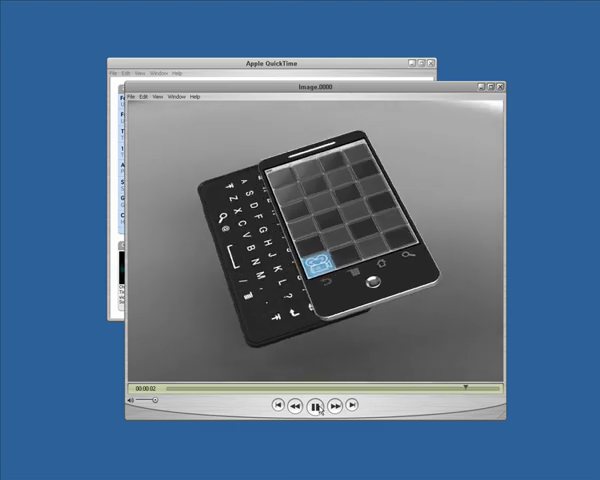
pyautogui.click(312, 404)
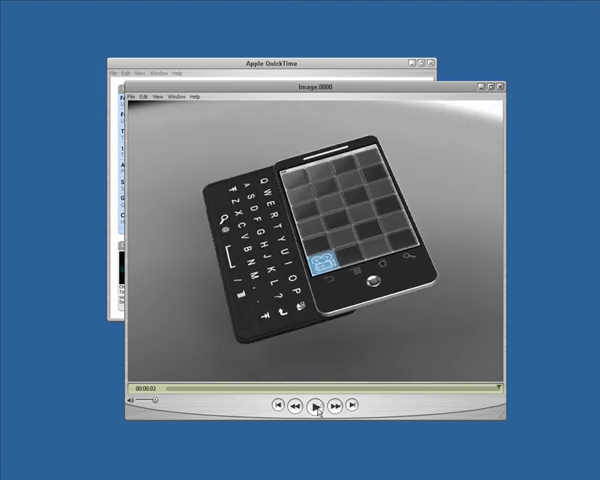
pyautogui.click(314, 404)
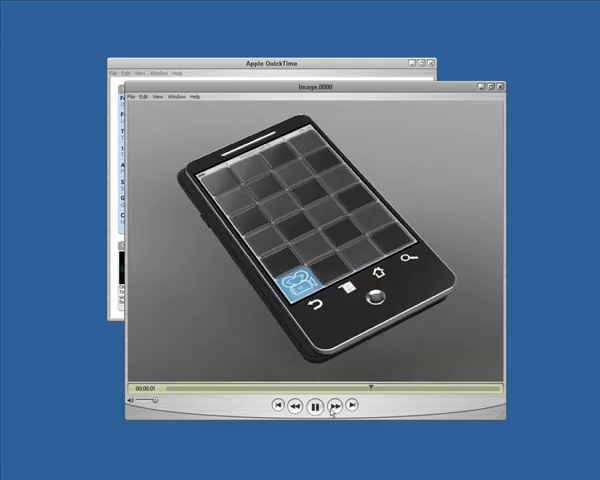